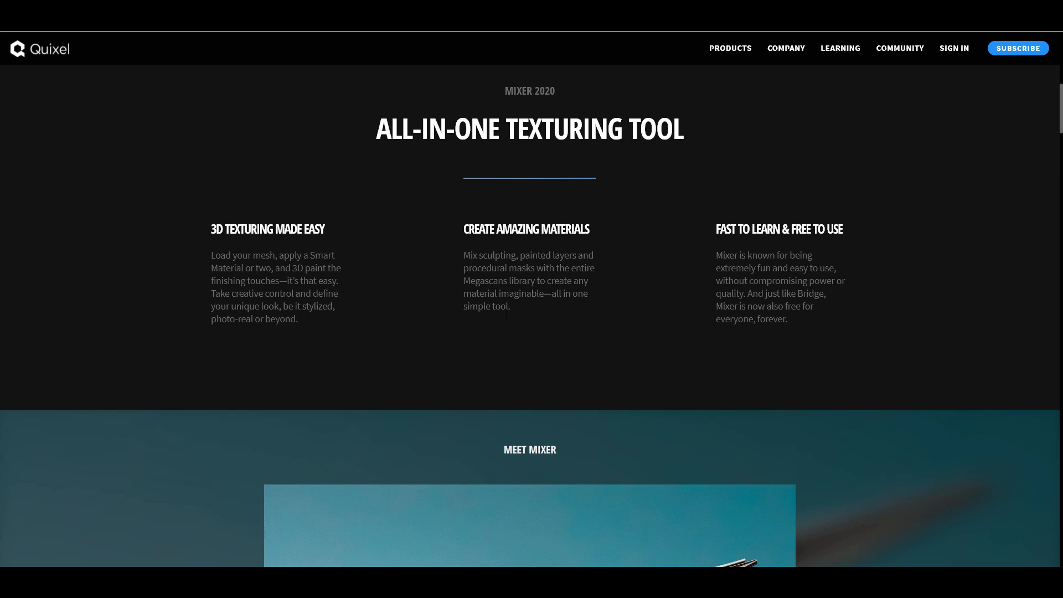
Scroll the Quixel Mixer page past the 'All-in-one texturing tool' feature columns.
scroll(down, 3)
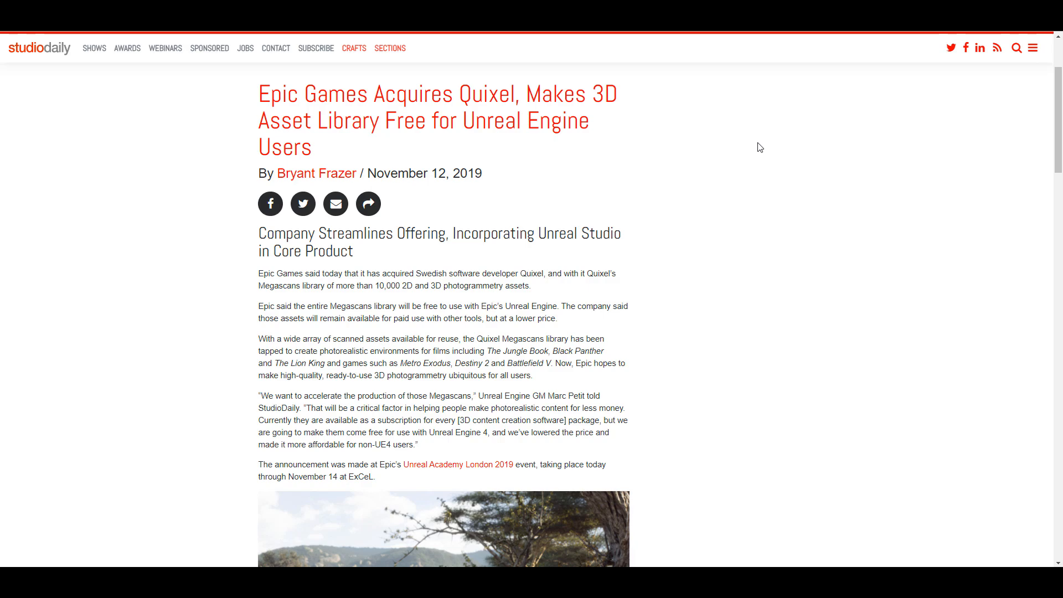
Scroll the StudioDaily Epic-acquires-Quixel article past the Lion King image to the Unreal Engine video.
scroll(down, 3)
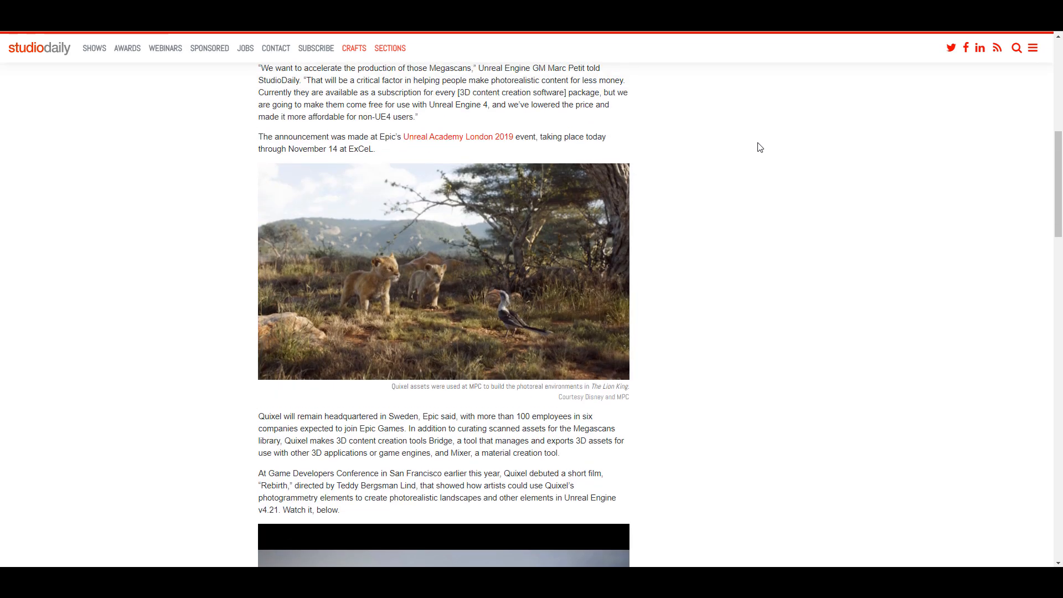
scroll(down, 3)
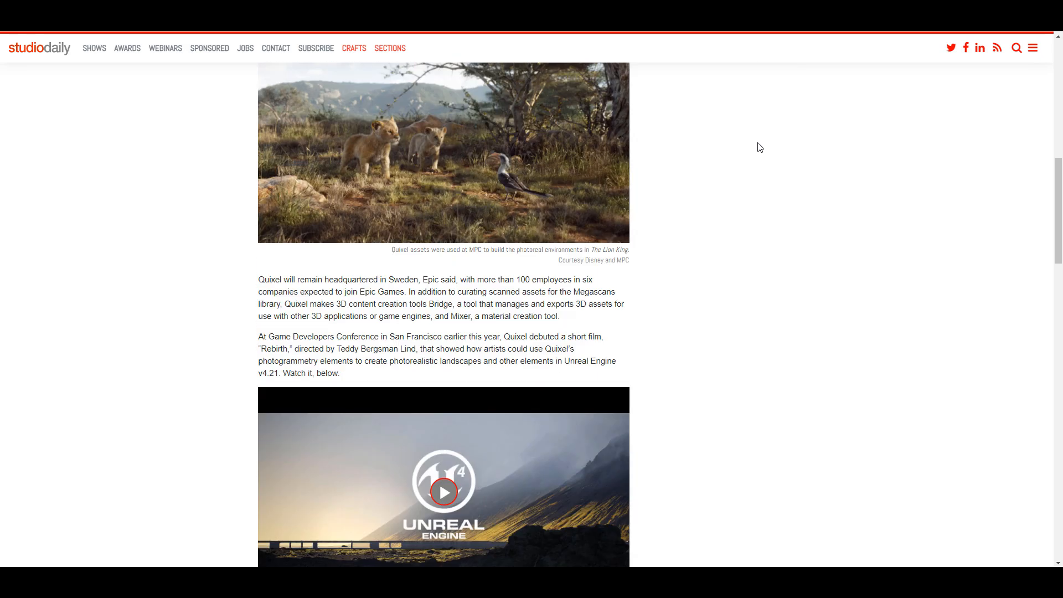
scroll(down, 3)
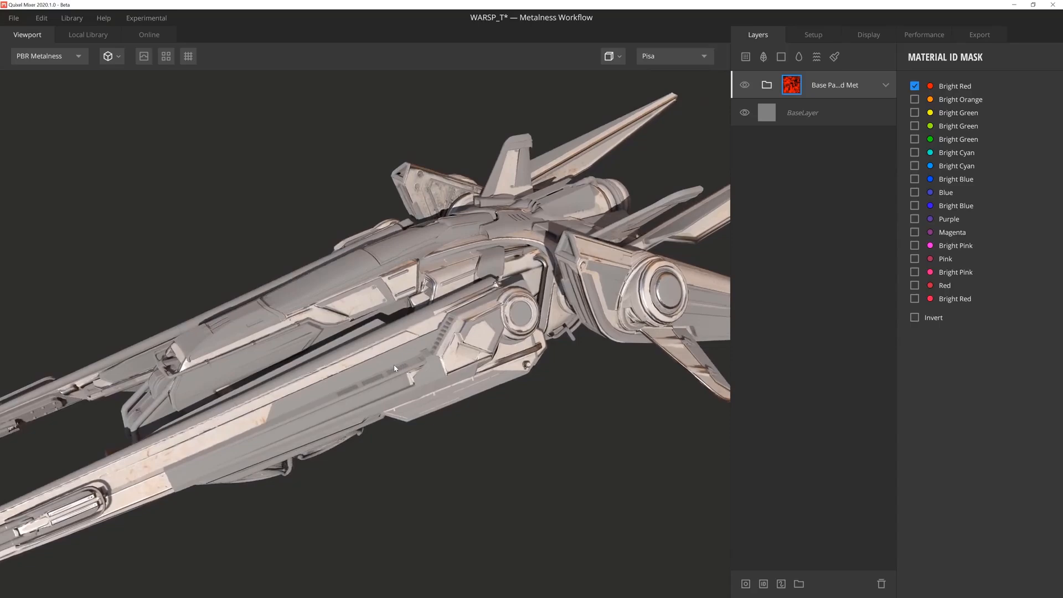
Show the Local Library in Mixer filtered to Smart Material type.
click(88, 35)
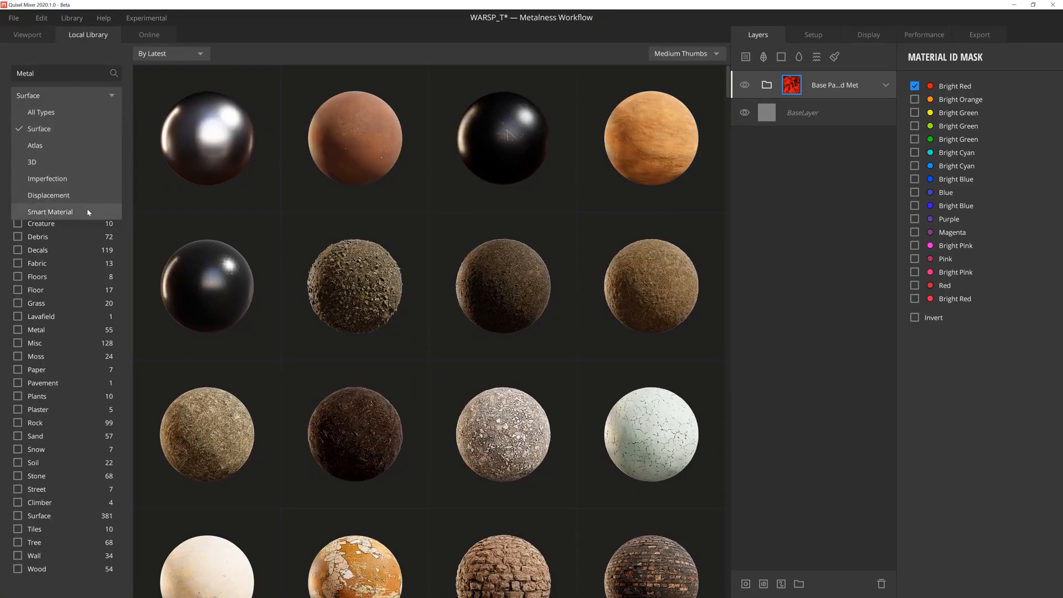
click(27, 35)
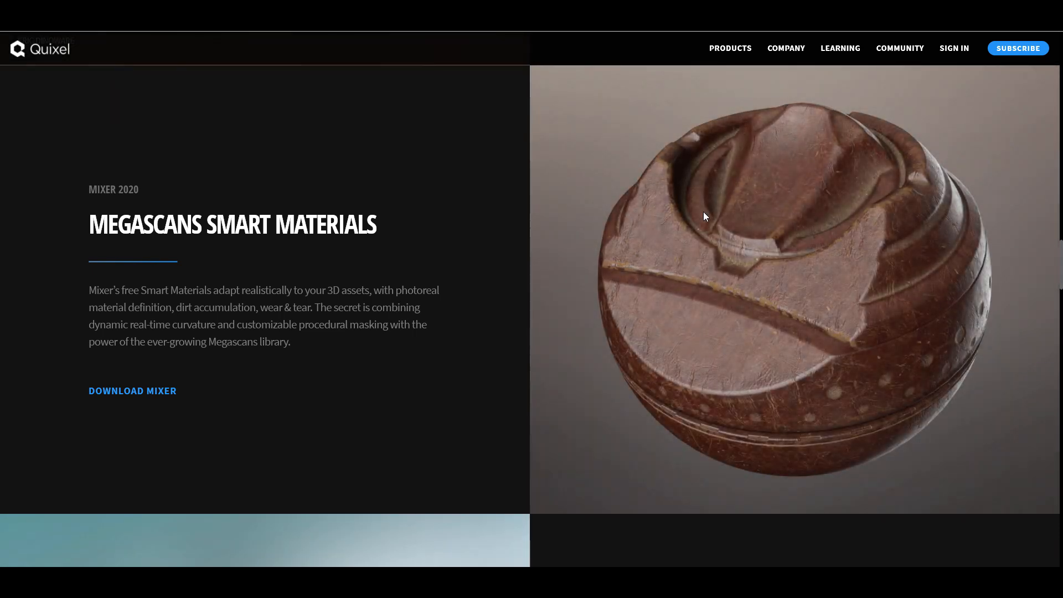
Scroll through the DICE quote, Megascans integration and Zero Learning Curve sections to Free Forever.
scroll(down, 3)
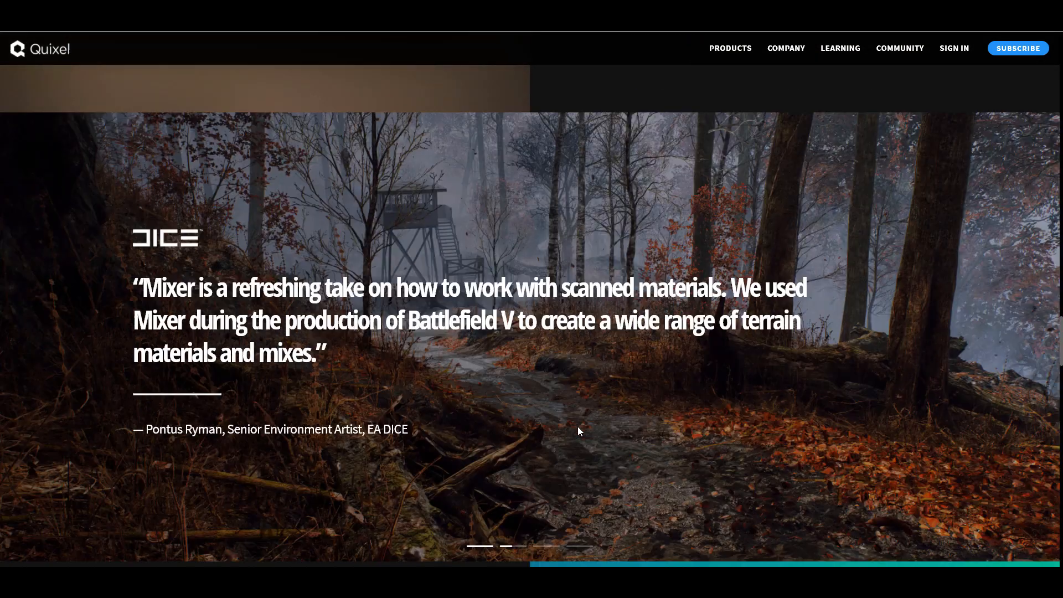
scroll(down, 3)
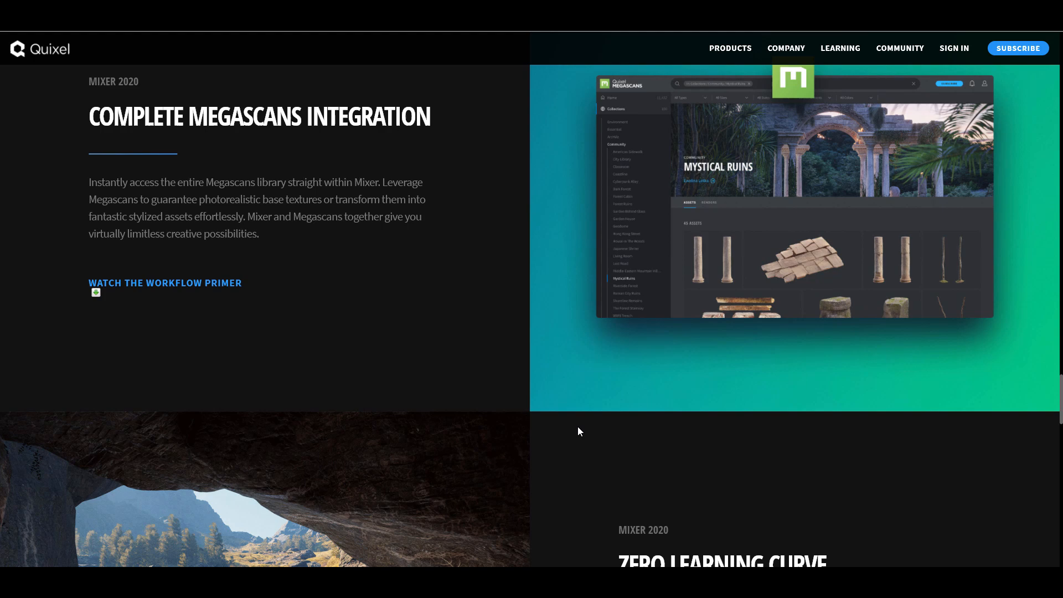
scroll(down, 3)
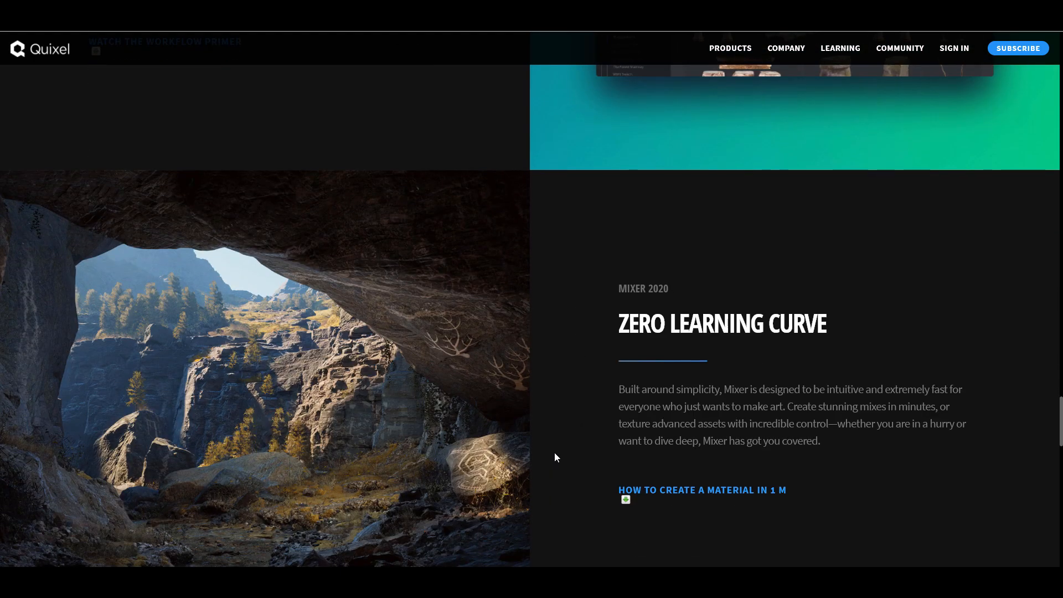
scroll(down, 3)
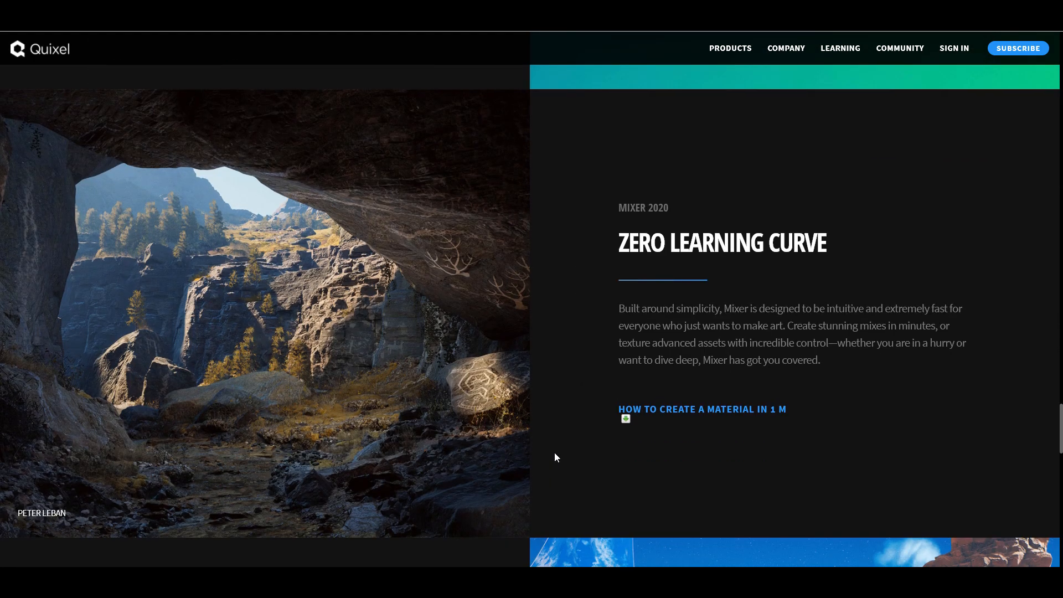
mouse_move(573, 406)
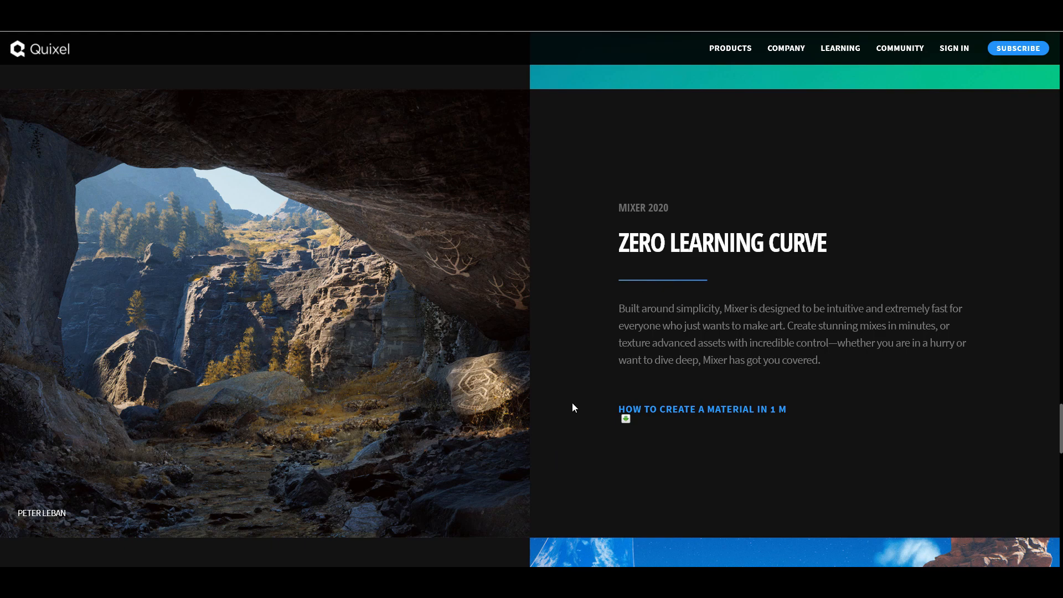
scroll(down, 3)
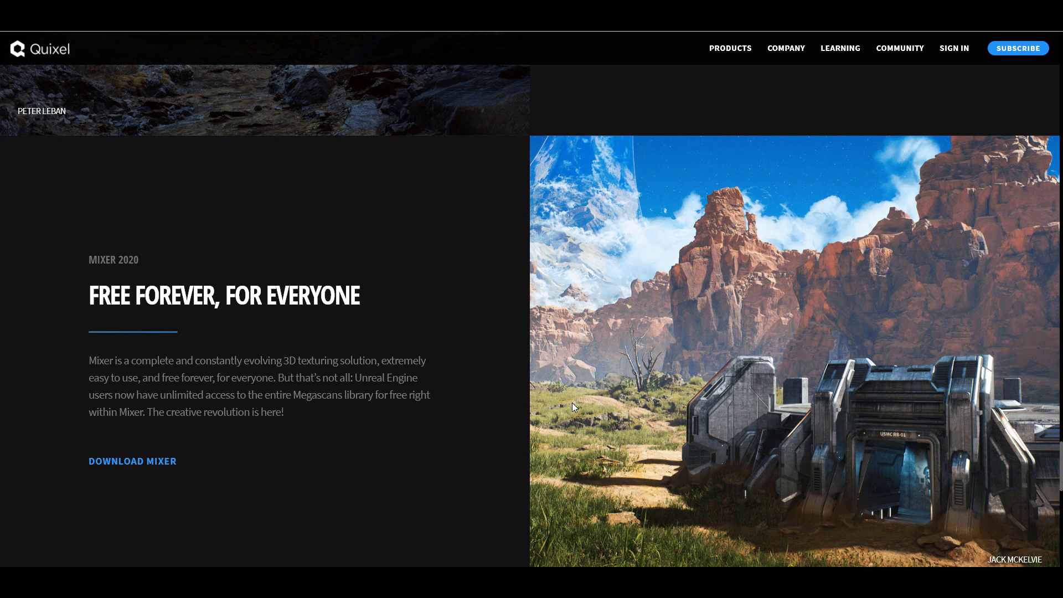
Reach the 'Join a free and open ecosystem' section and follow the Bridge logo to Megascans.
scroll(down, 3)
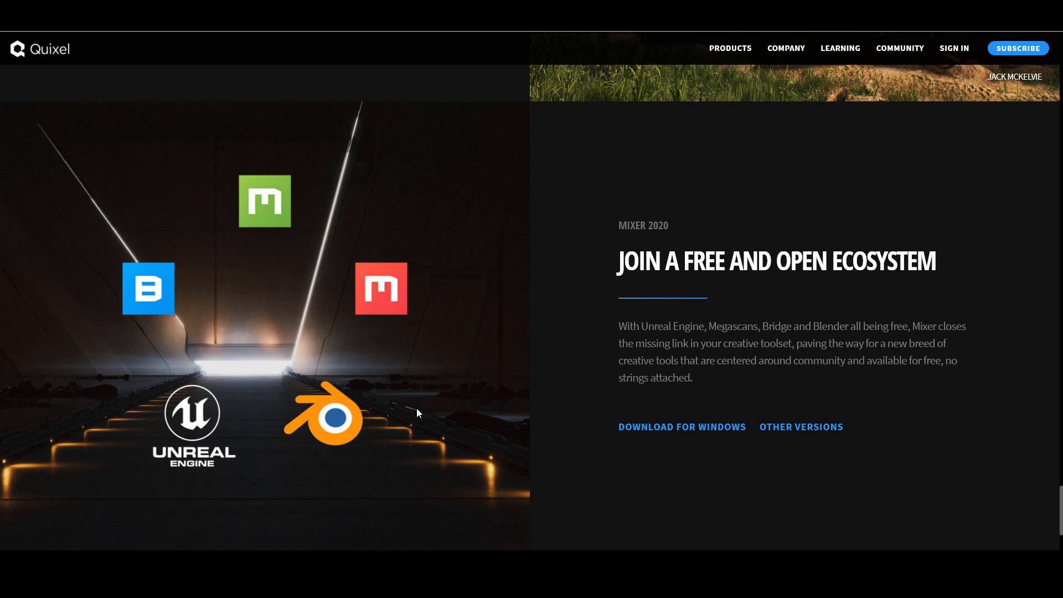
mouse_move(145, 306)
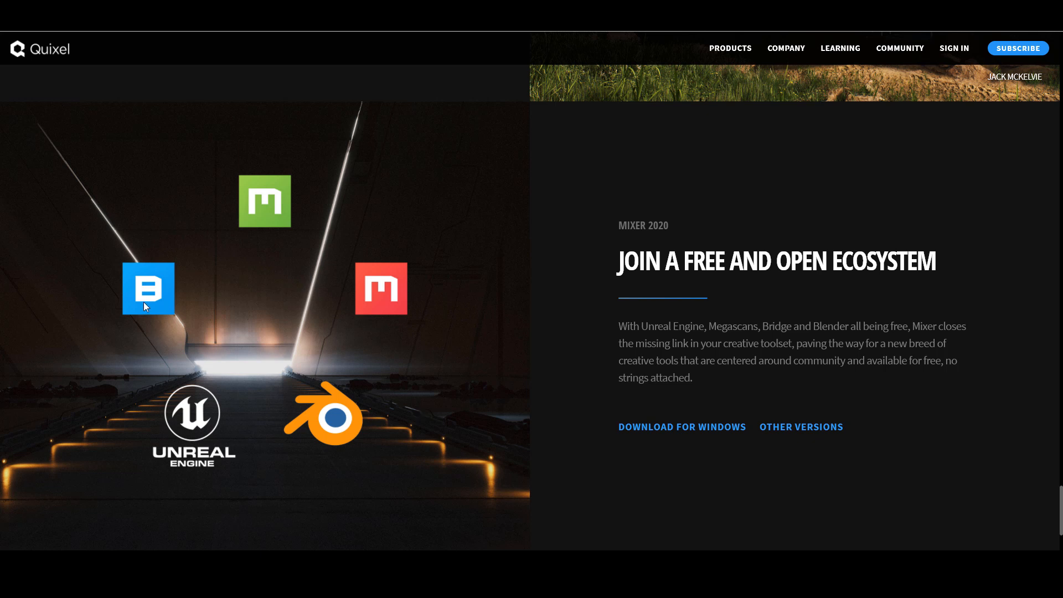
click(148, 288)
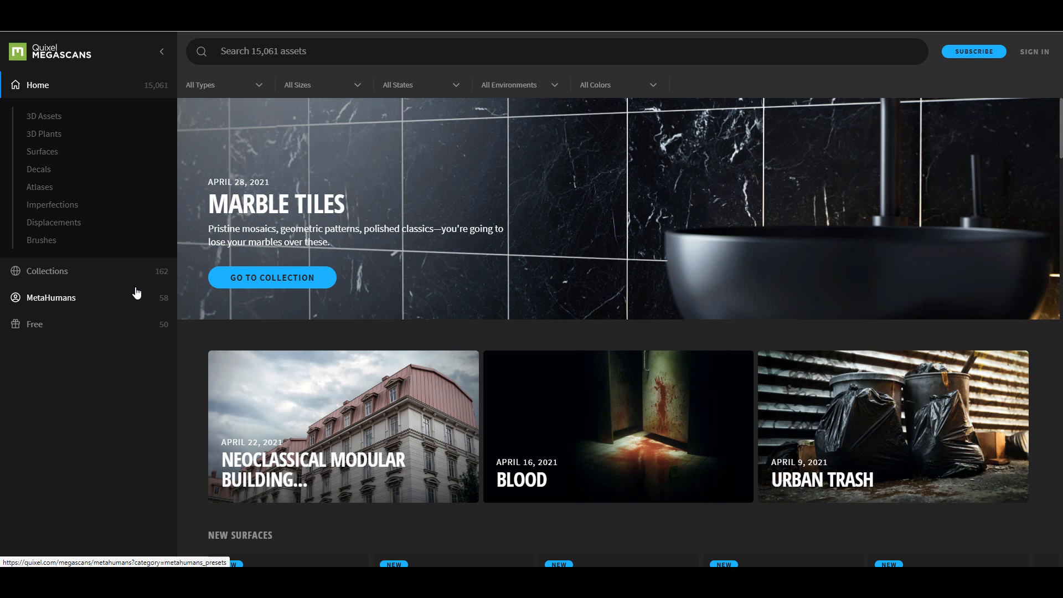
mouse_move(138, 301)
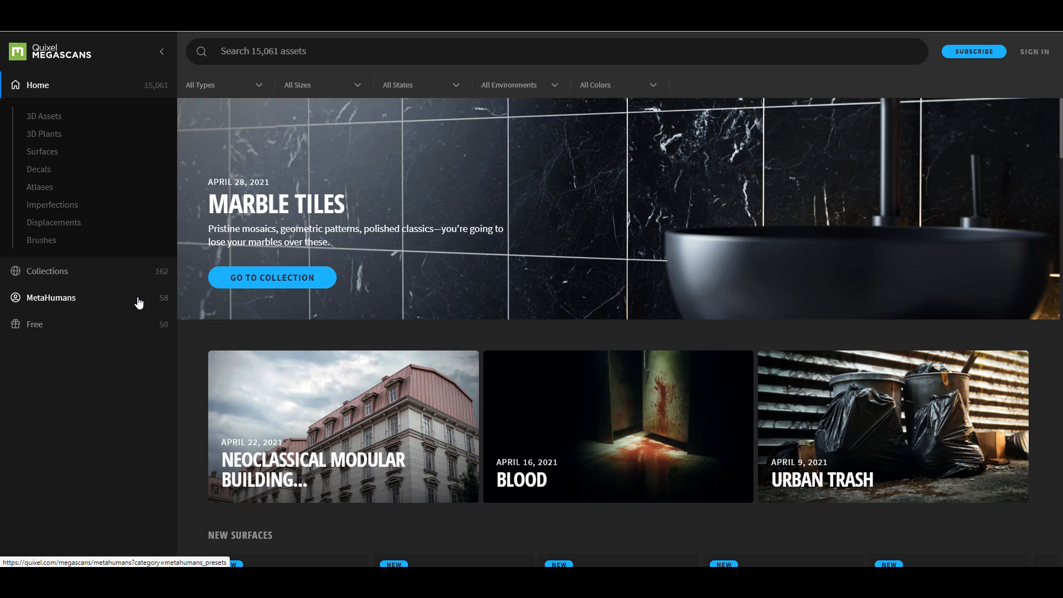
mouse_move(126, 313)
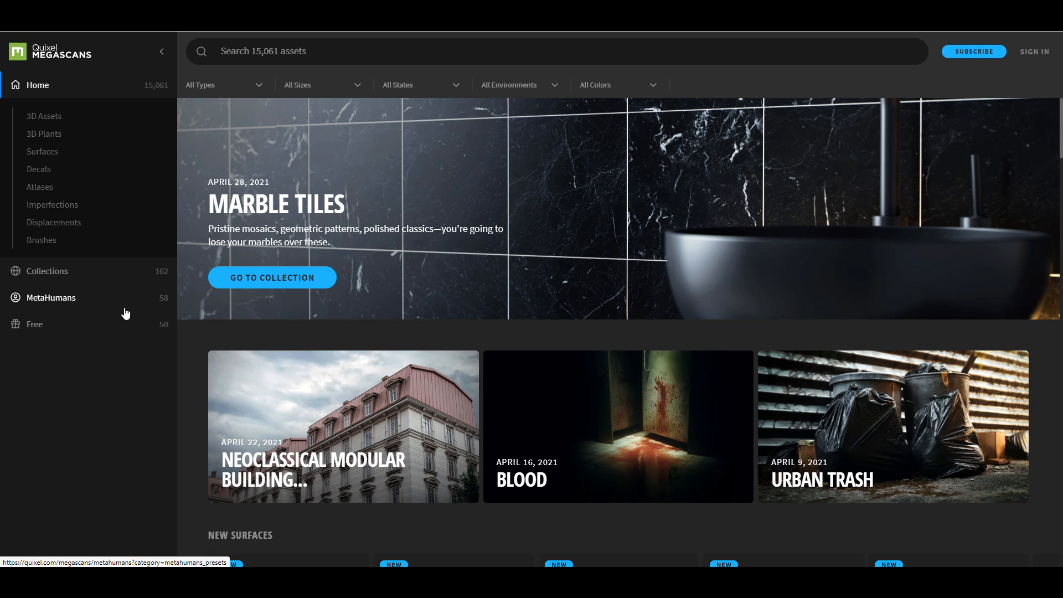
mouse_move(98, 308)
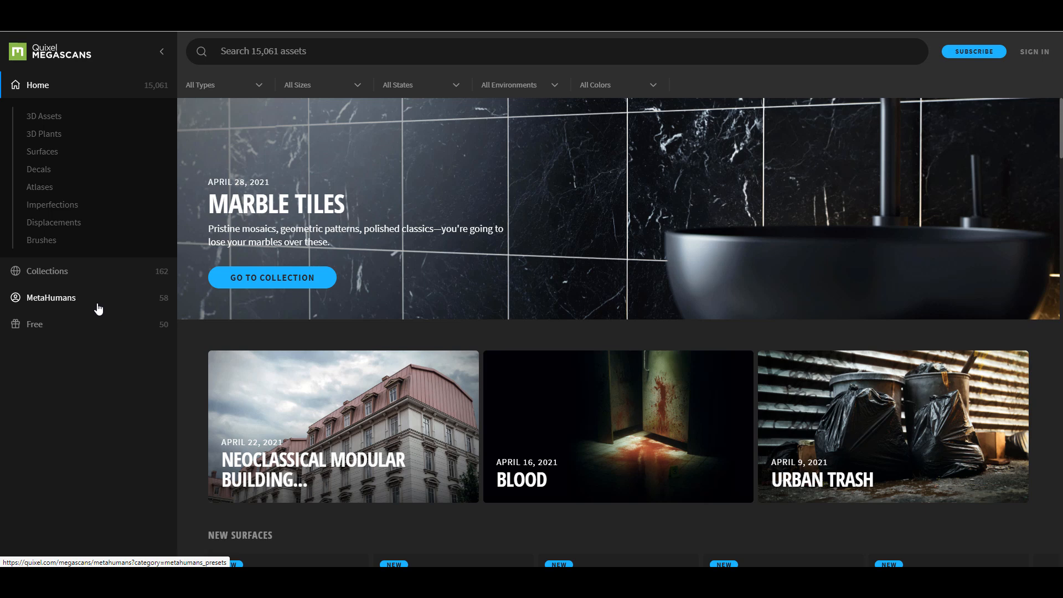
Browse the Megascans Vegetation collection.
click(51, 296)
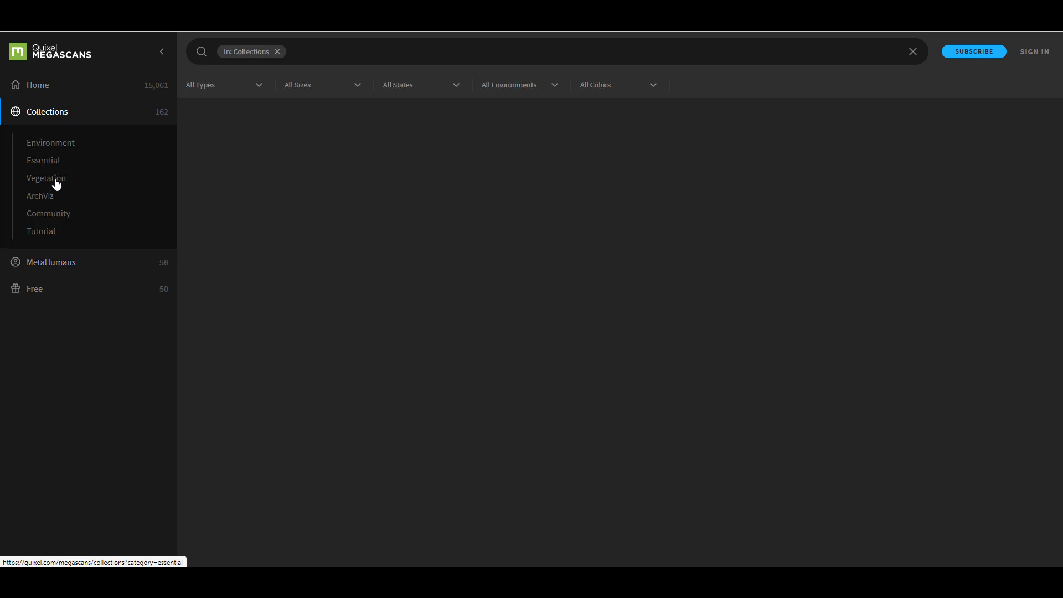
click(46, 179)
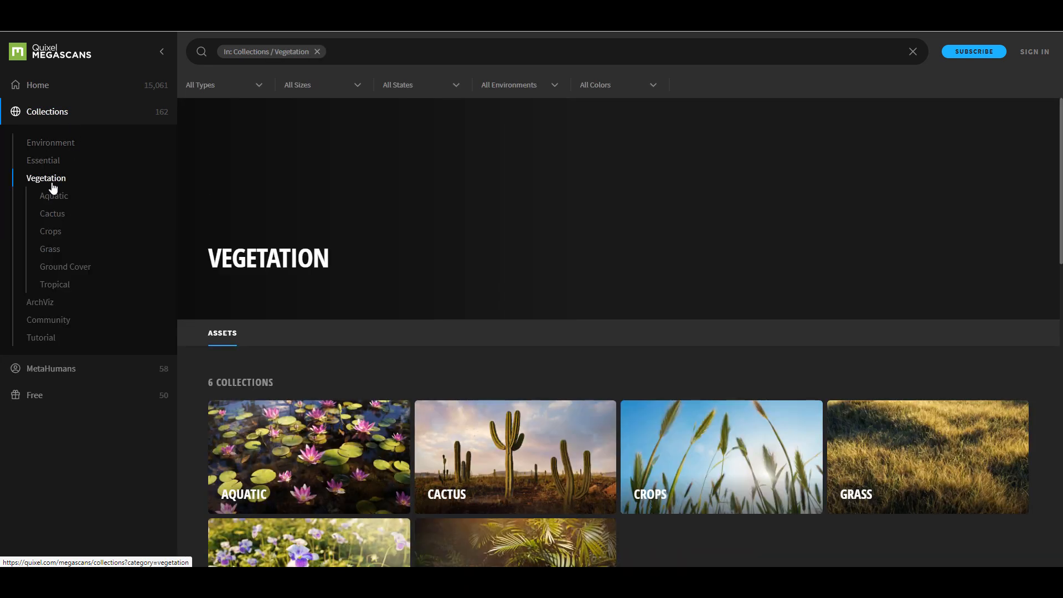
scroll(down, 3)
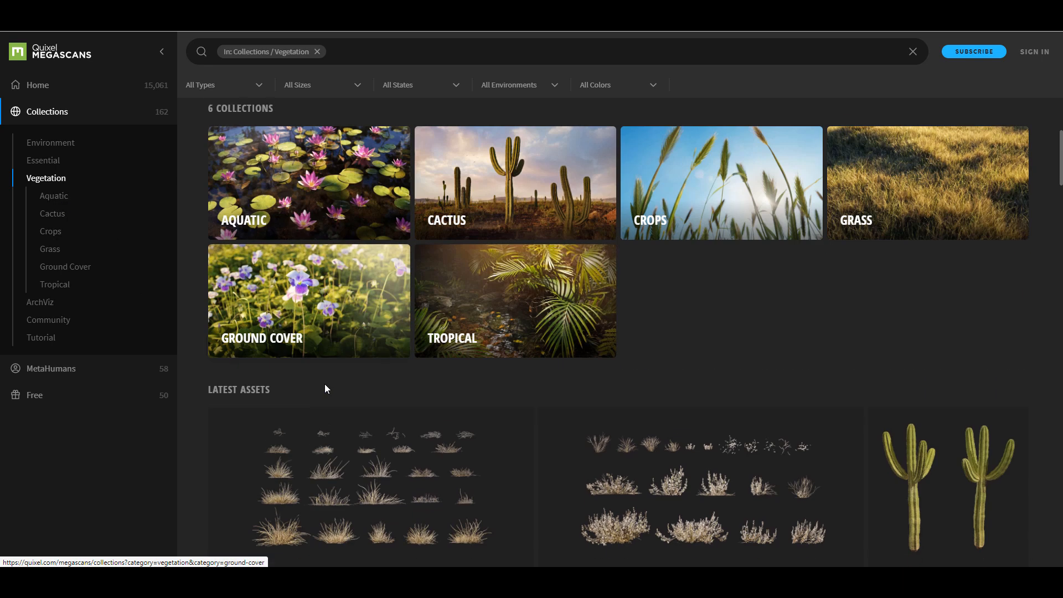
click(46, 178)
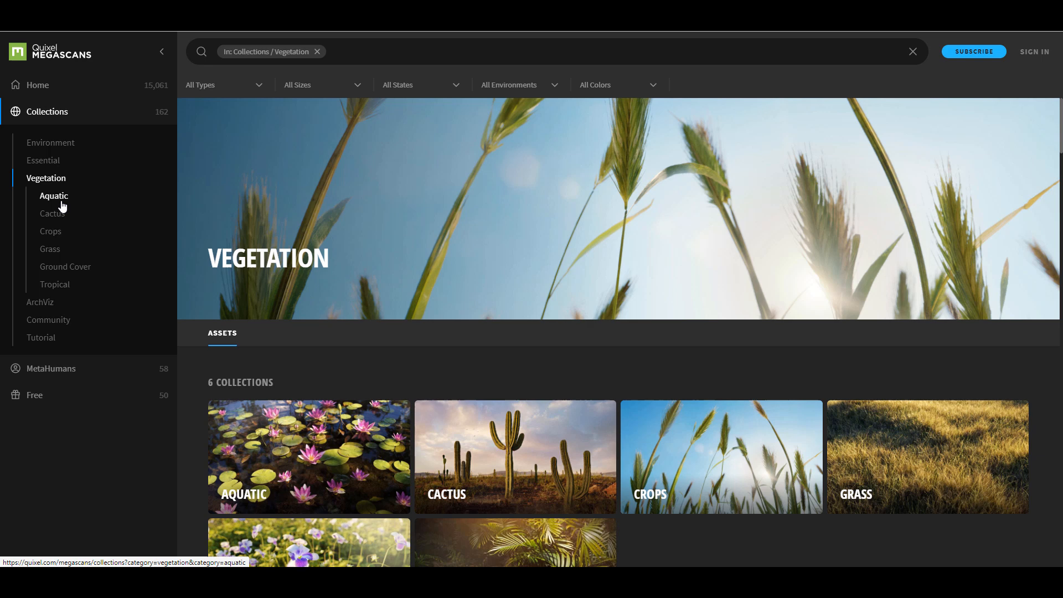
mouse_move(64, 213)
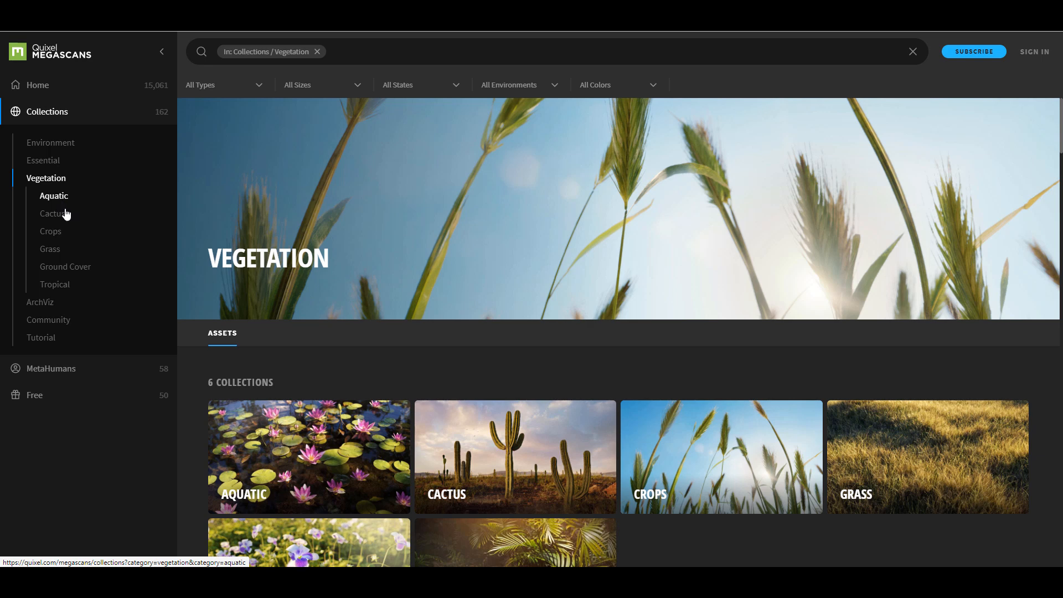
View the Cactus sub-collection, then return to Megascans Home and hover 3D Assets.
click(52, 214)
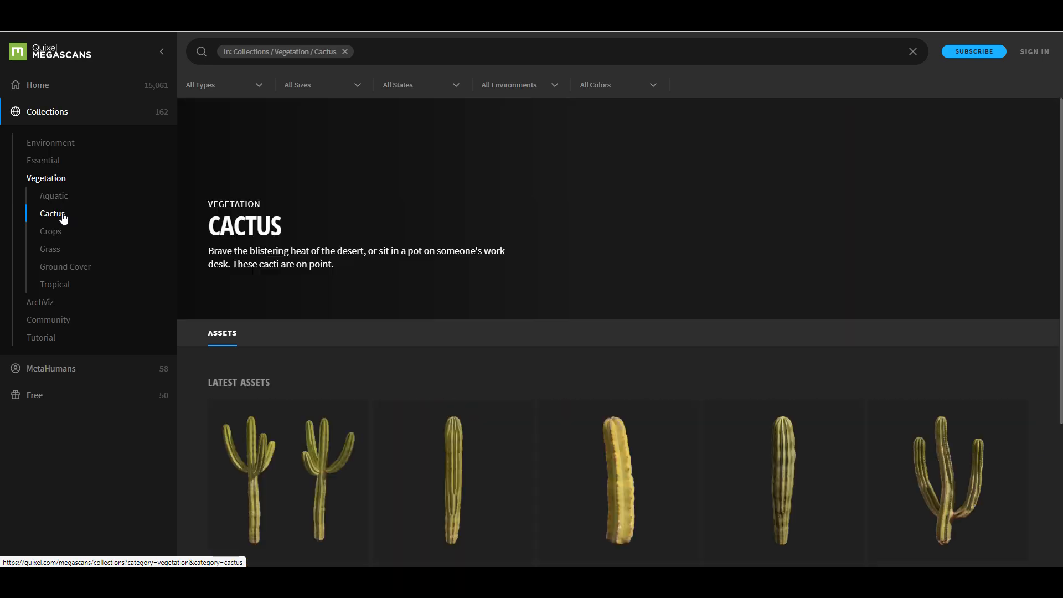
click(37, 85)
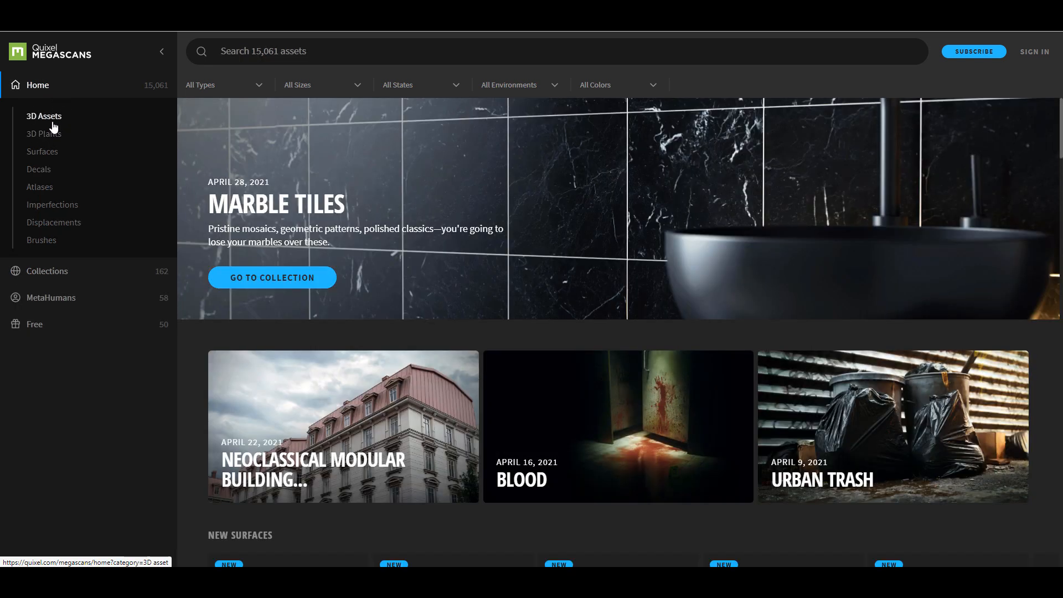
click(43, 115)
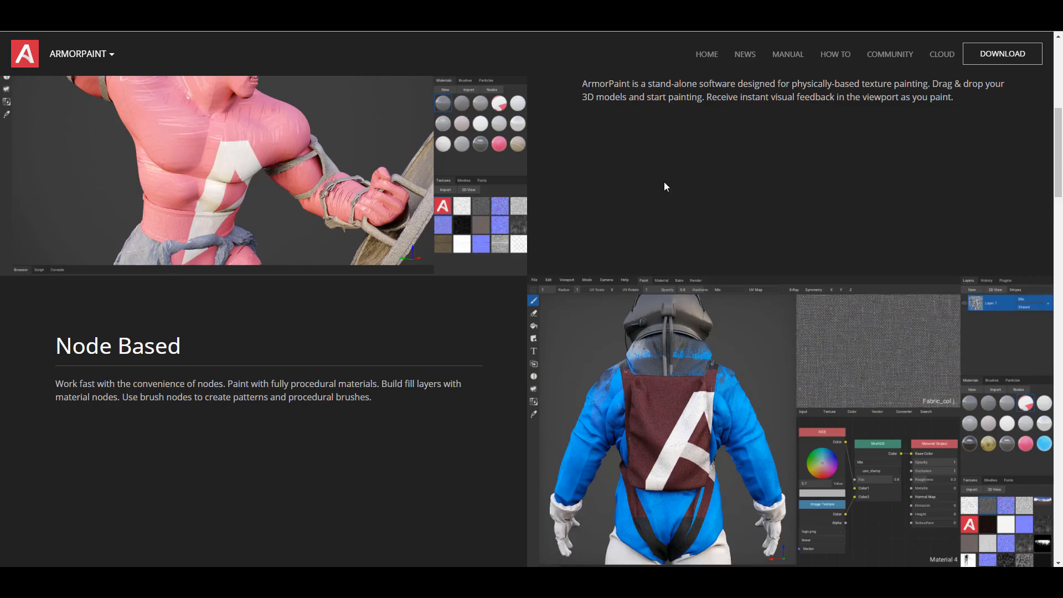
Scroll the ArmorPaint homepage through Node Based, GPU Accelerated, Live Link and Baking sections.
scroll(down, 3)
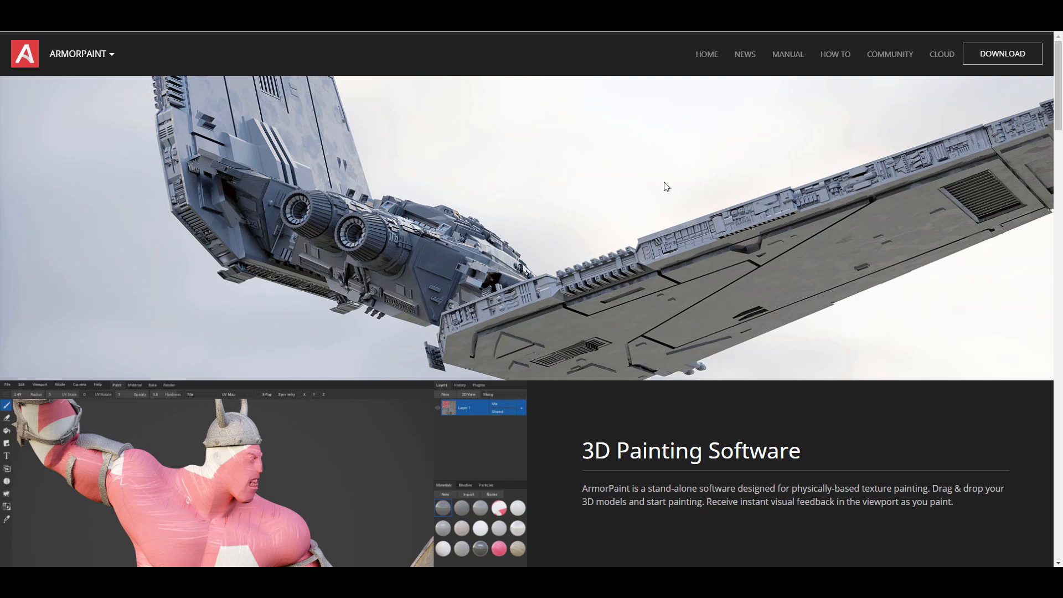
scroll(down, 3)
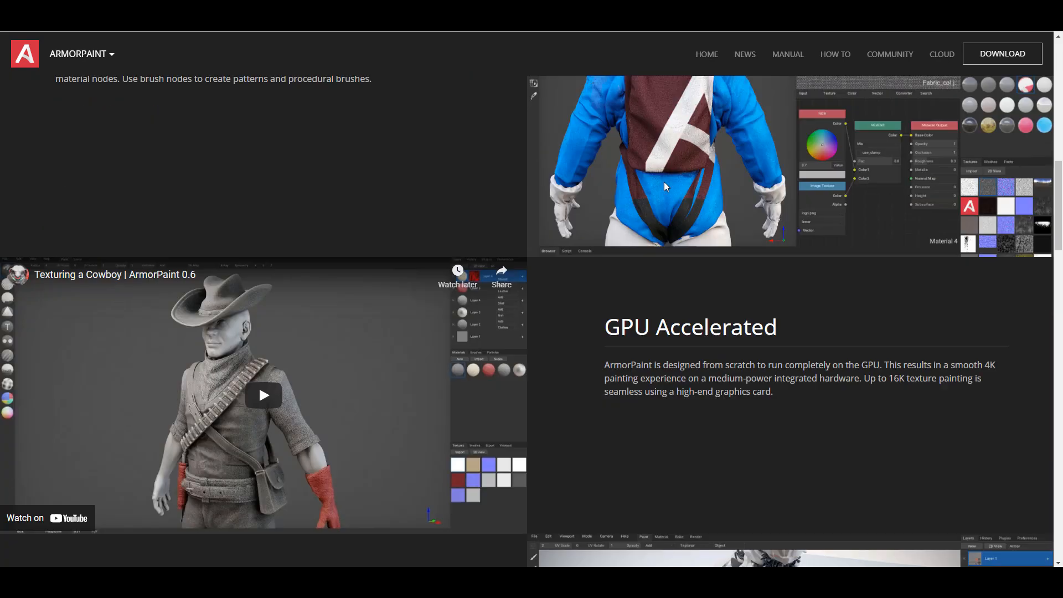
scroll(down, 3)
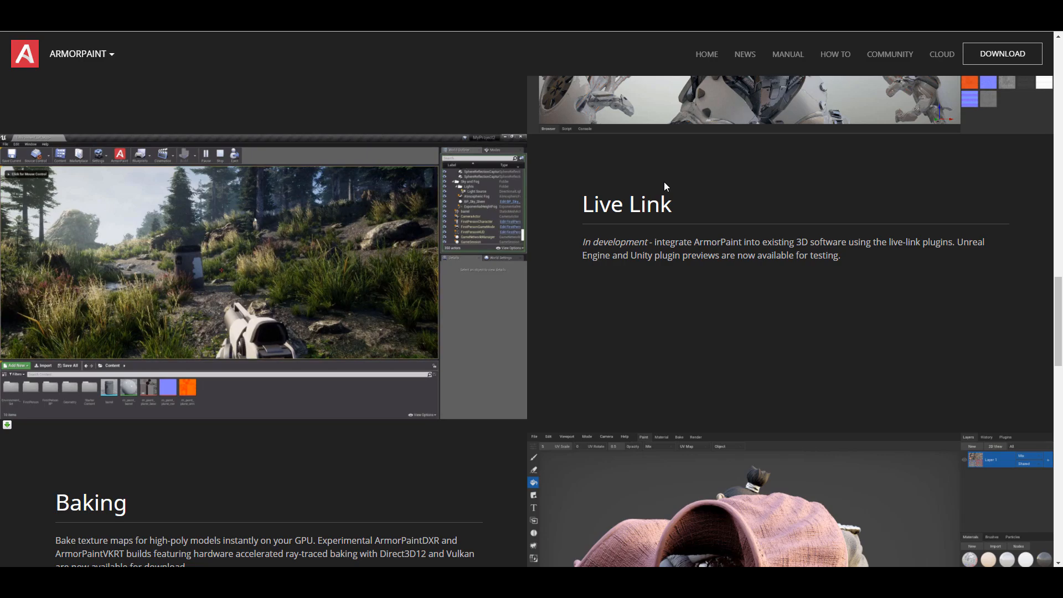
scroll(down, 3)
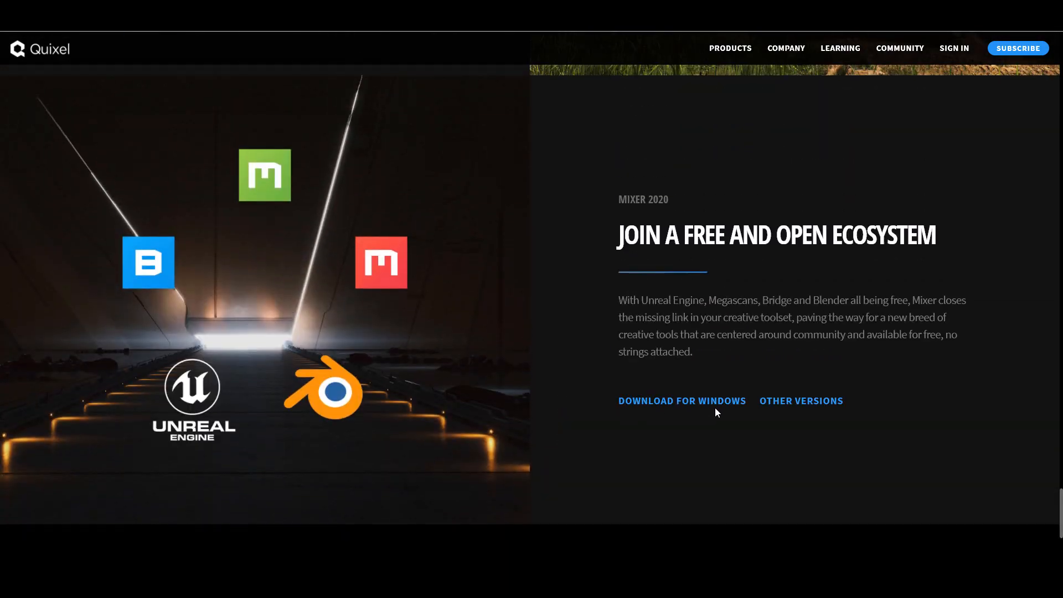
mouse_move(681, 401)
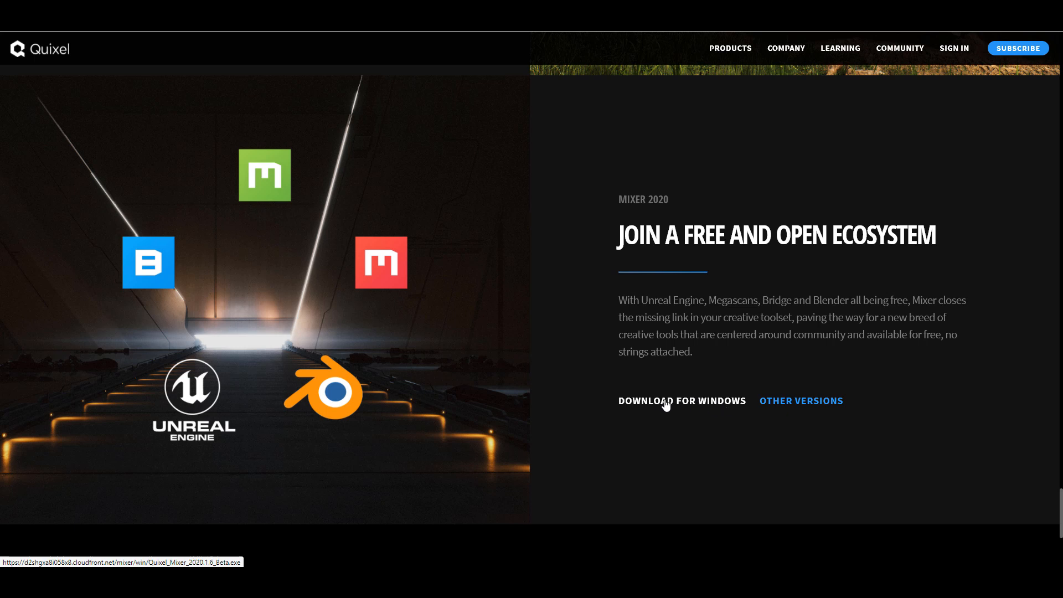
mouse_move(705, 410)
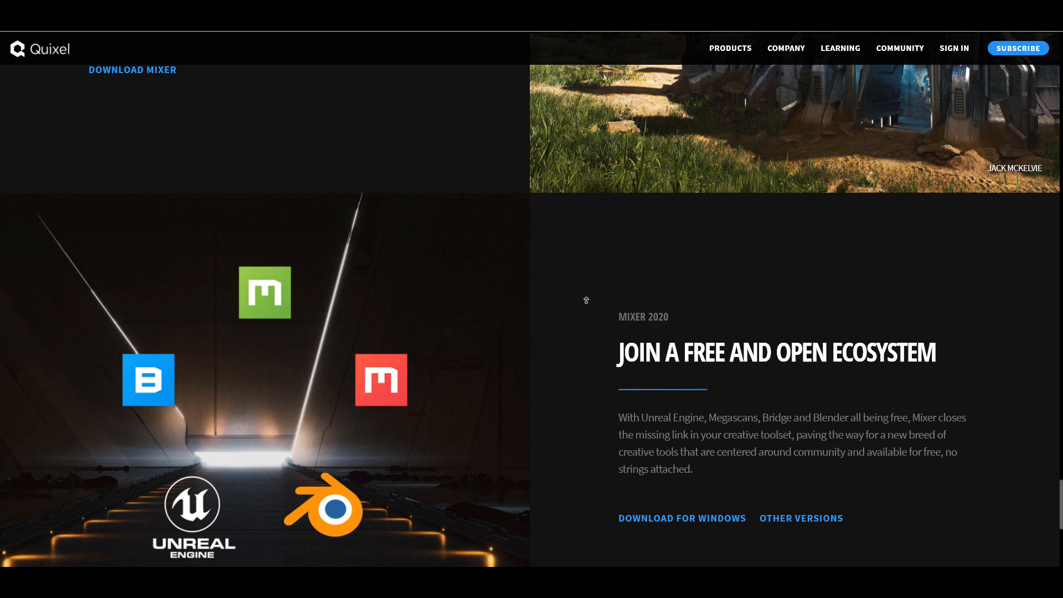
Scroll the Quixel homepage past Featured In to the Medieval Game Environment feature.
scroll(up, 3)
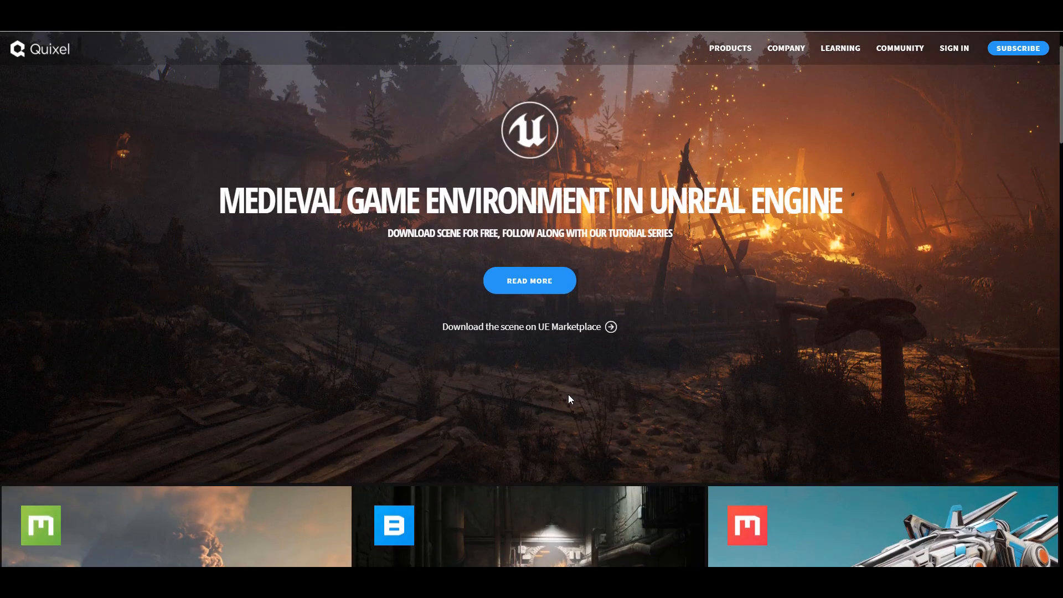
scroll(down, 3)
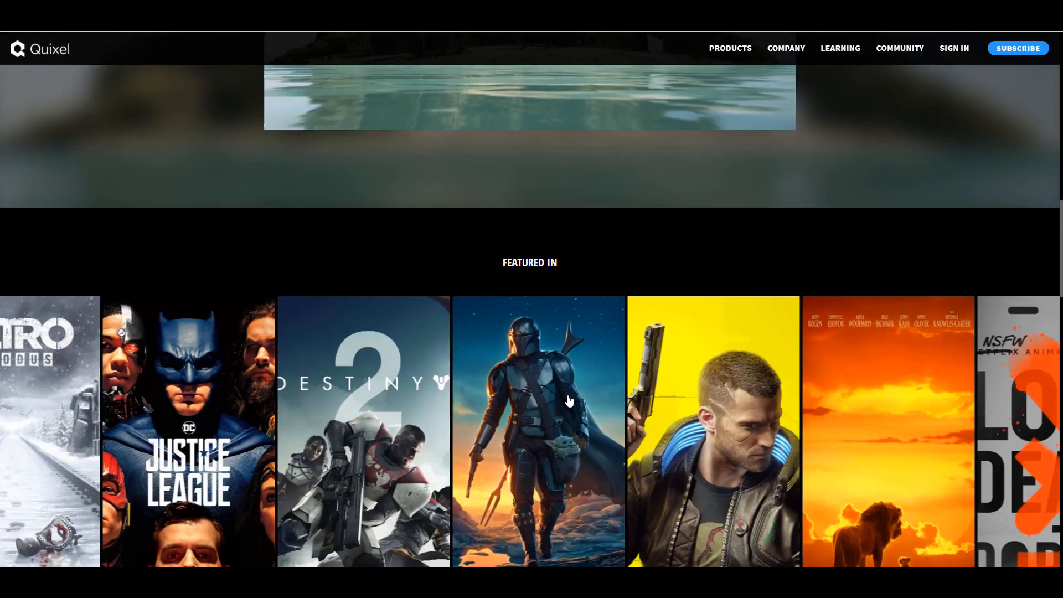
scroll(down, 3)
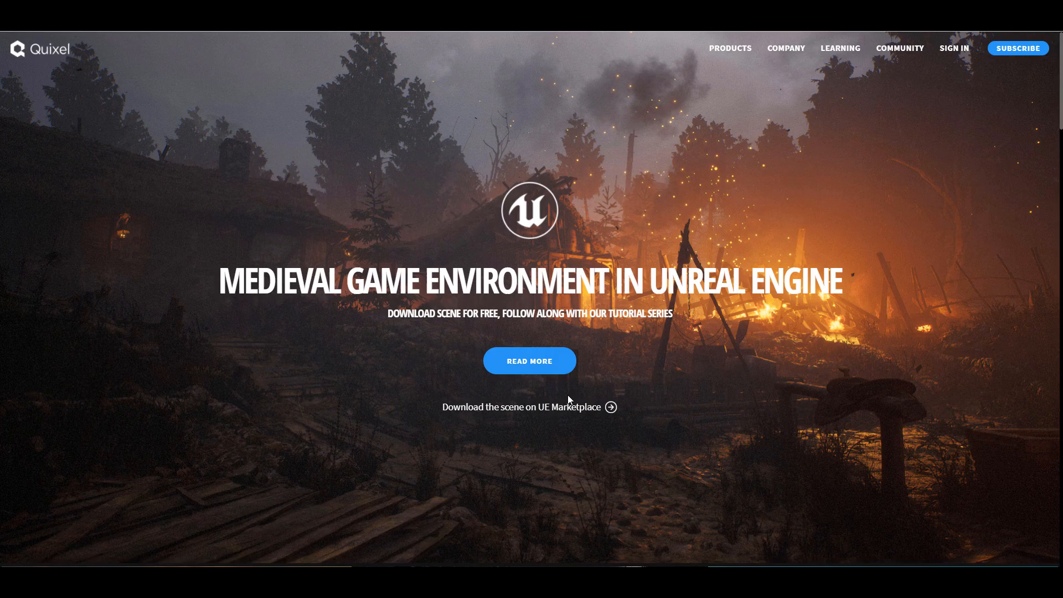
mouse_move(513, 413)
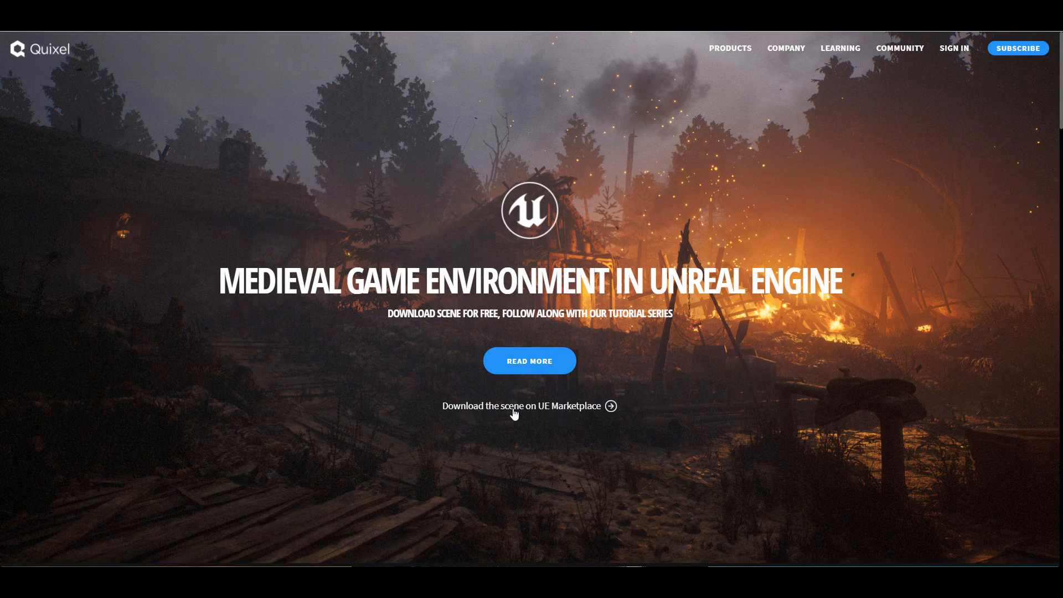